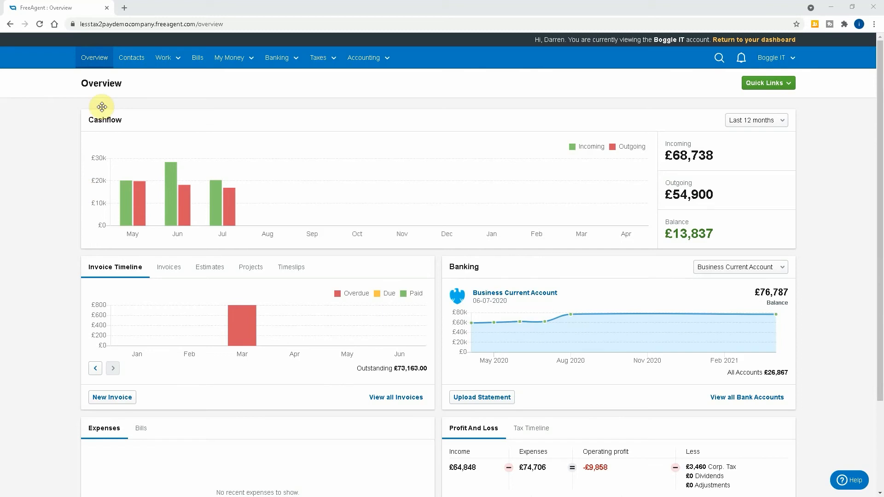
# - Go to Work > Recurring Invoices to see the ABC Construction draft monthly profile
pyautogui.click(163, 57)
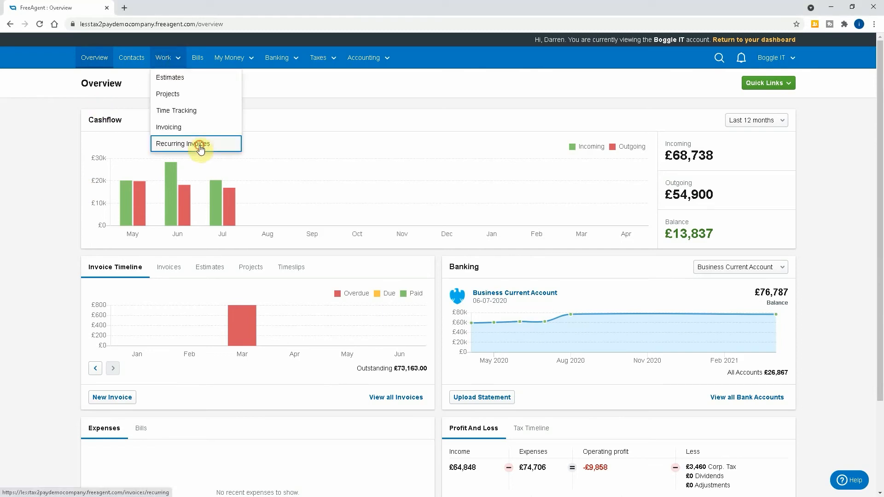
pyautogui.click(196, 144)
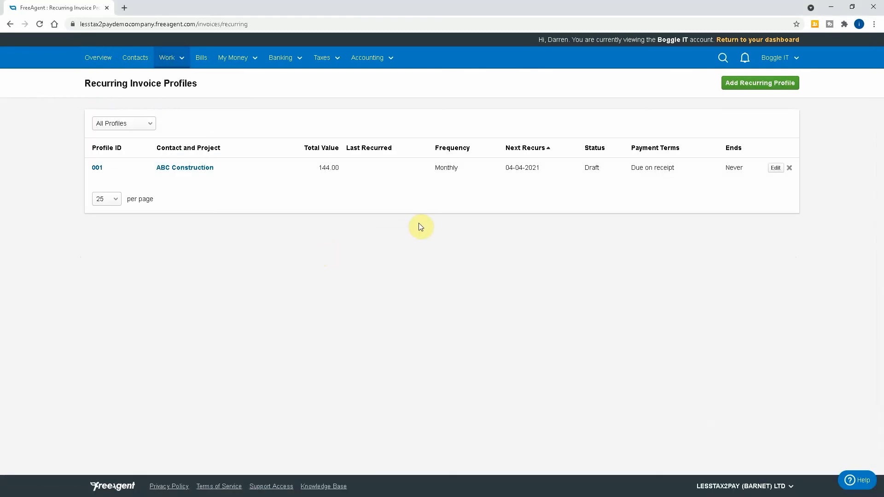
pyautogui.click(759, 82)
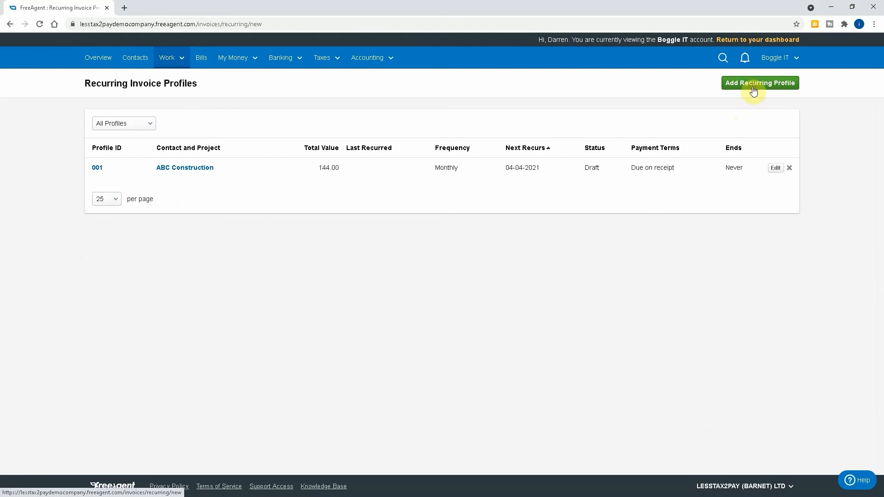
# - Add a recurring profile with Monthly frequency and automatic emailing using the default template
pyautogui.click(760, 83)
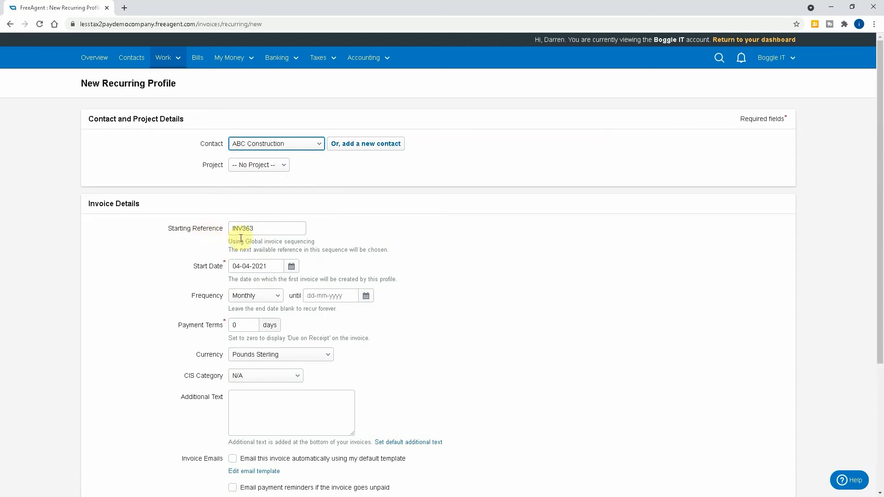
pyautogui.moveTo(262, 233)
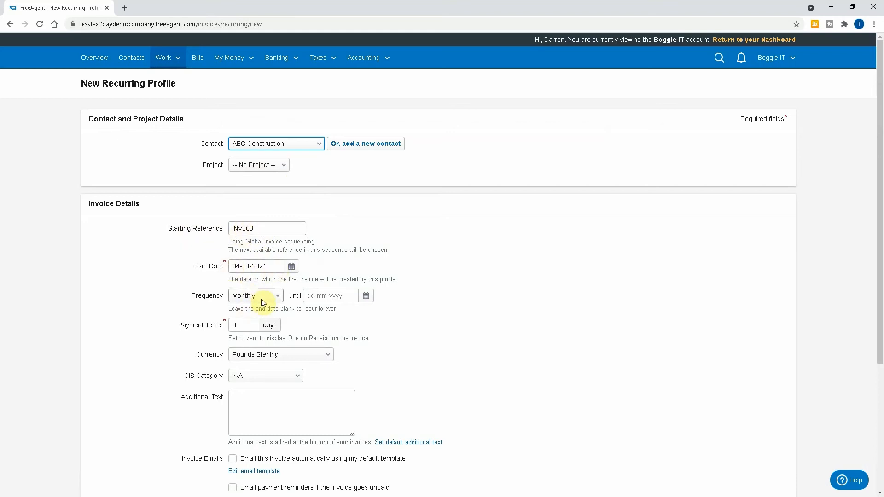
pyautogui.click(256, 296)
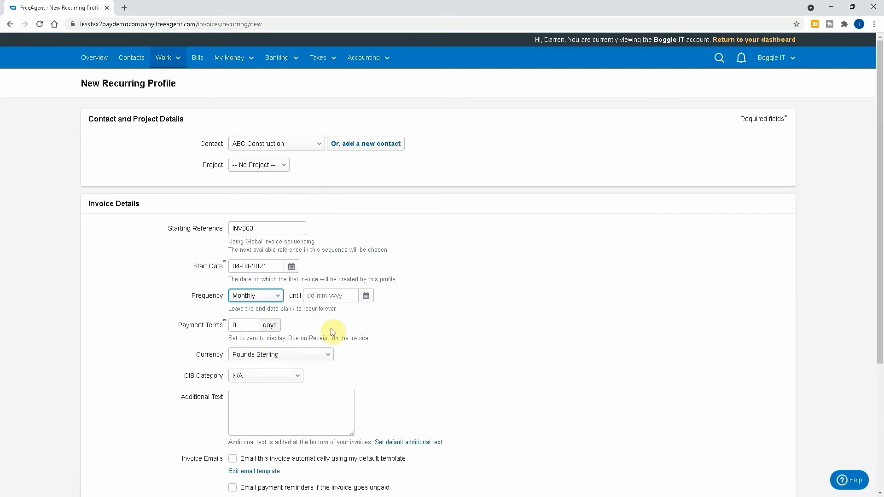
pyautogui.click(243, 325)
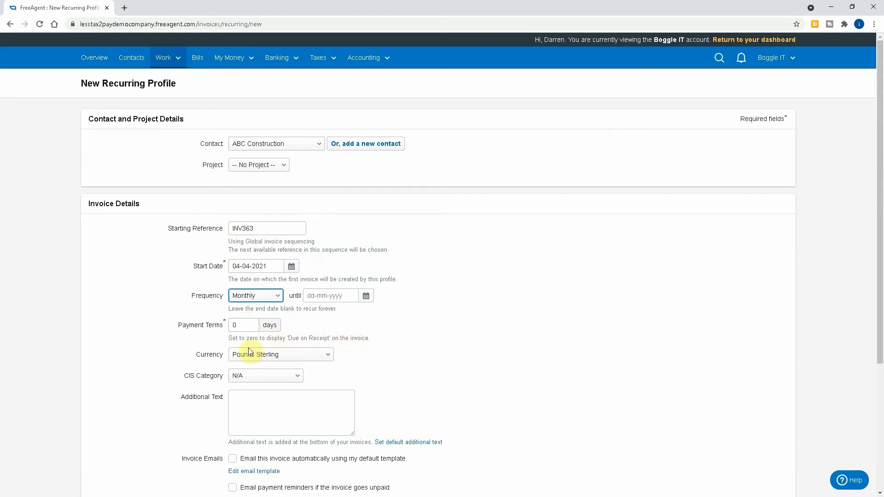
pyautogui.moveTo(232, 382)
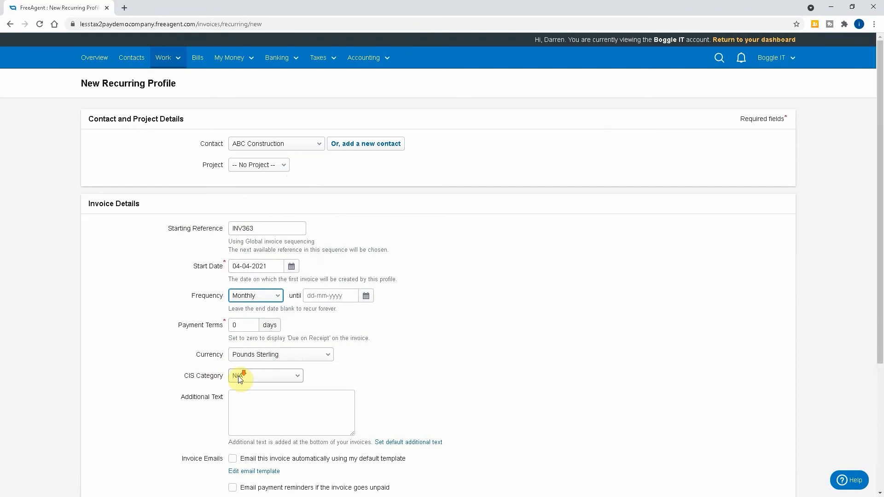
pyautogui.scroll(-3)
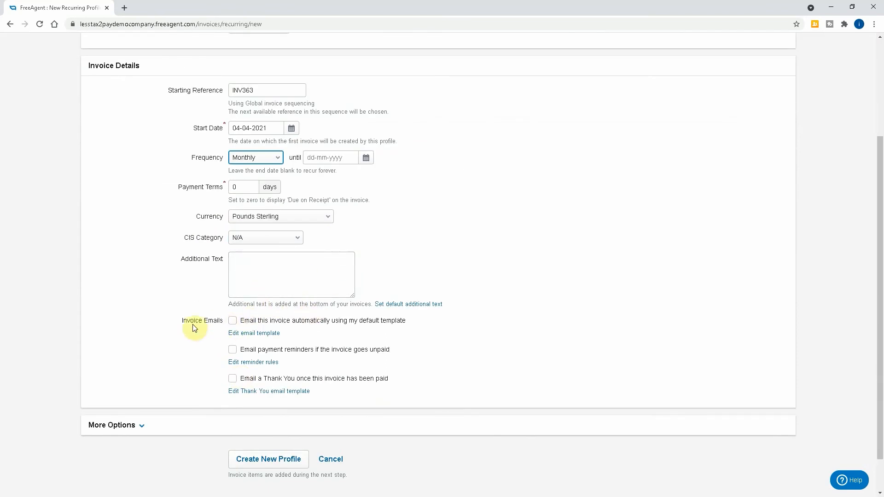
pyautogui.click(232, 321)
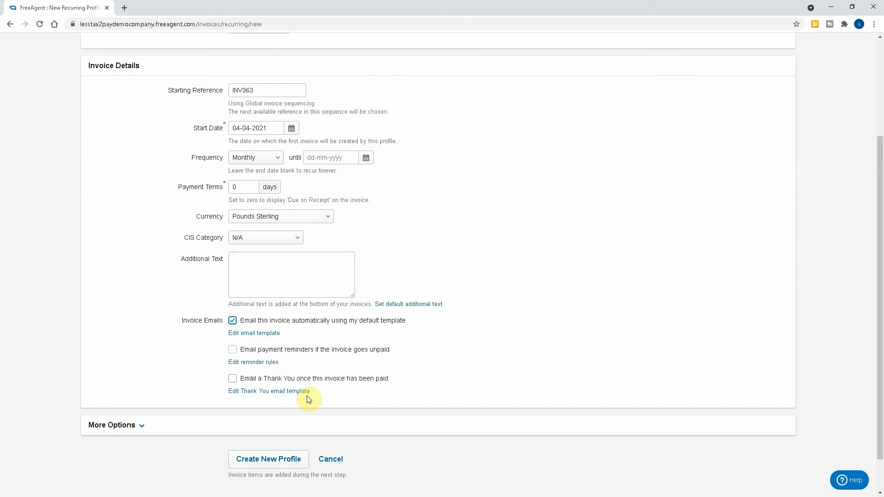
pyautogui.moveTo(345, 412)
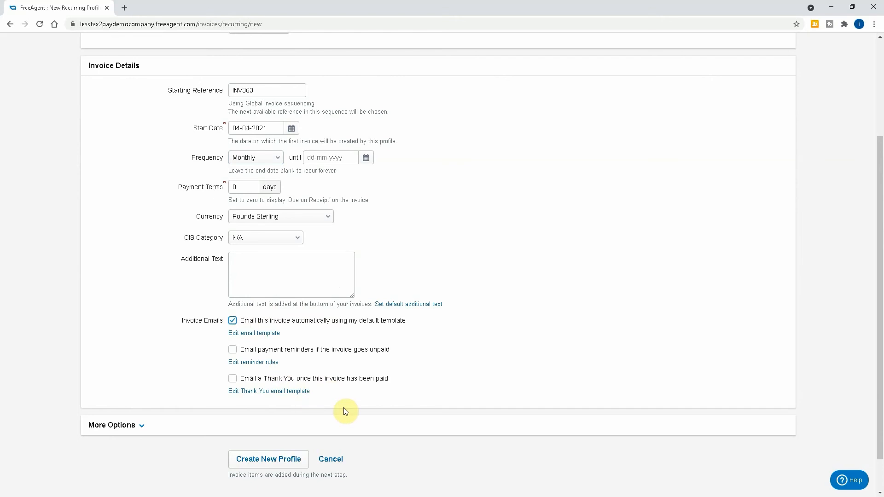
pyautogui.moveTo(250, 358)
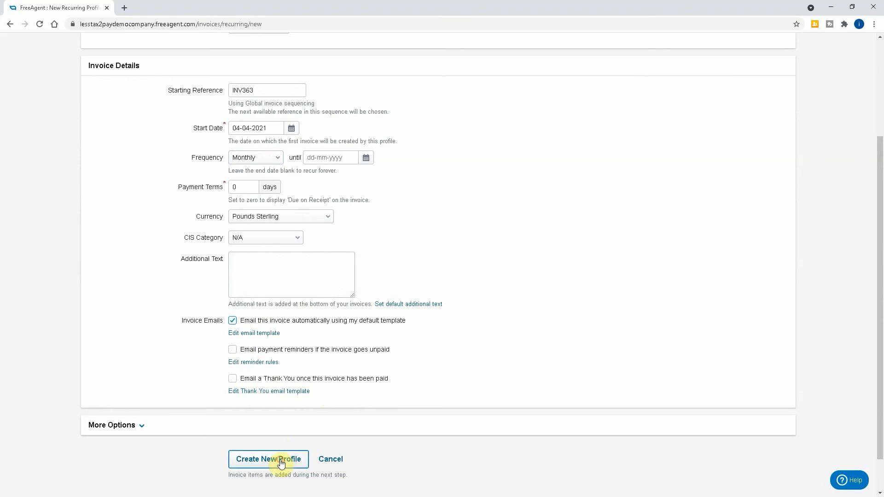
# - Set the contact to DEF Building Services Ltd with 30-day terms and create profile 002
pyautogui.click(268, 459)
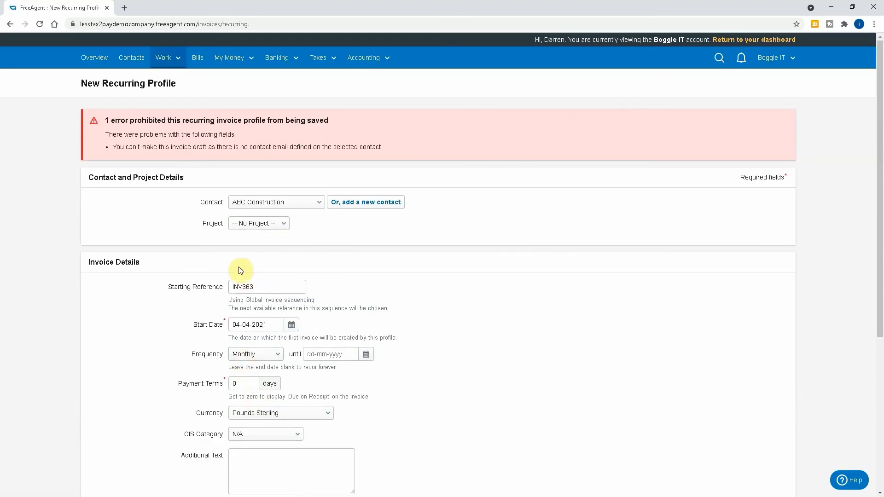
pyautogui.click(276, 202)
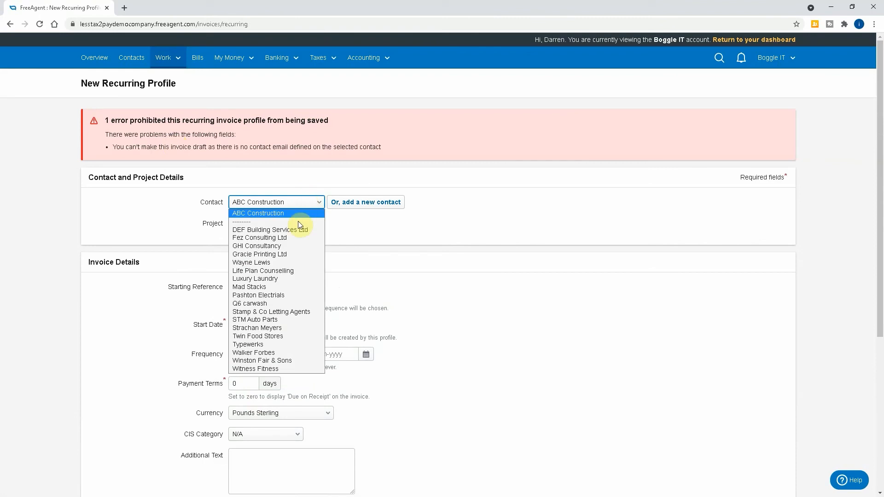
pyautogui.click(258, 229)
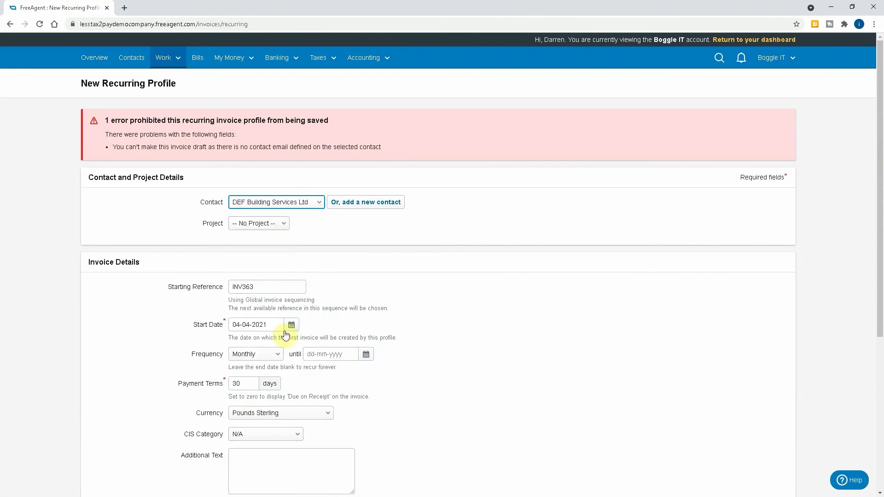
pyautogui.moveTo(264, 384)
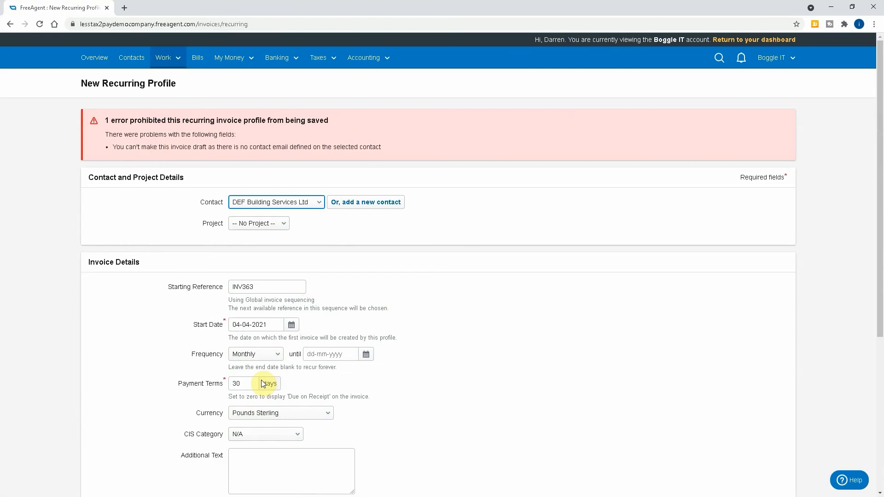
pyautogui.scroll(-3)
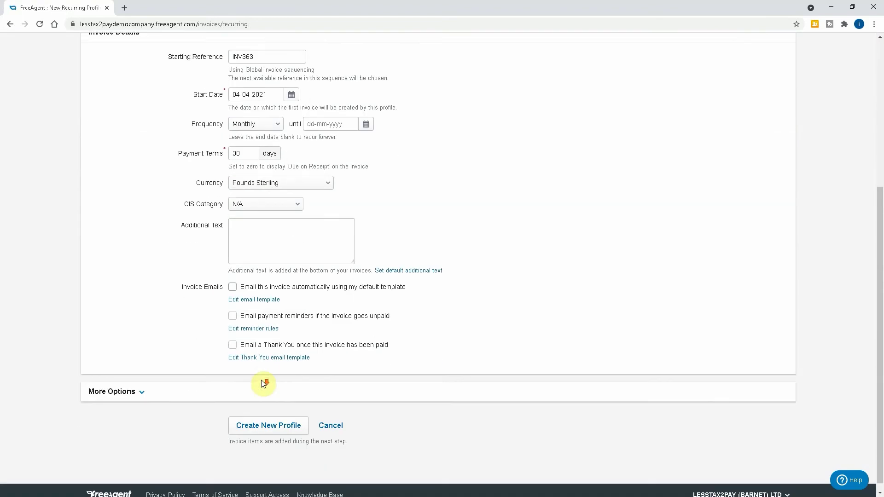
pyautogui.click(268, 426)
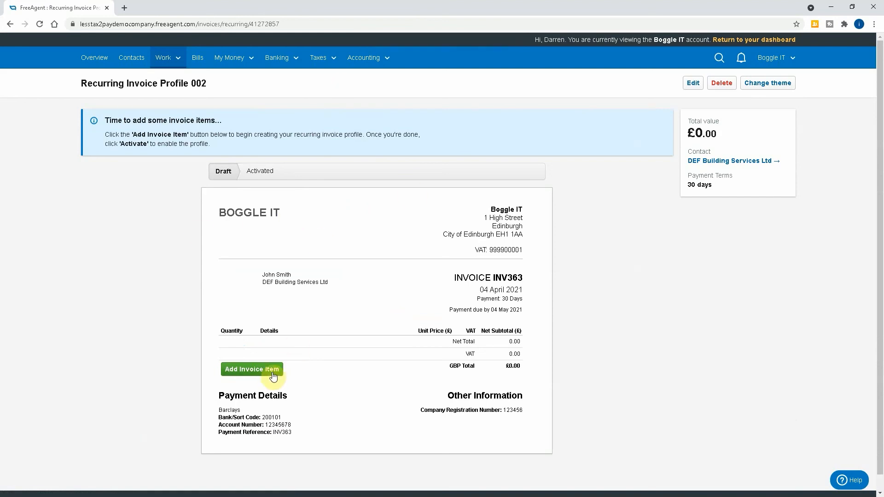
# - Add a 'Monthly Accountancy Services' Services item at £100.00 with Standard VAT
pyautogui.click(426, 217)
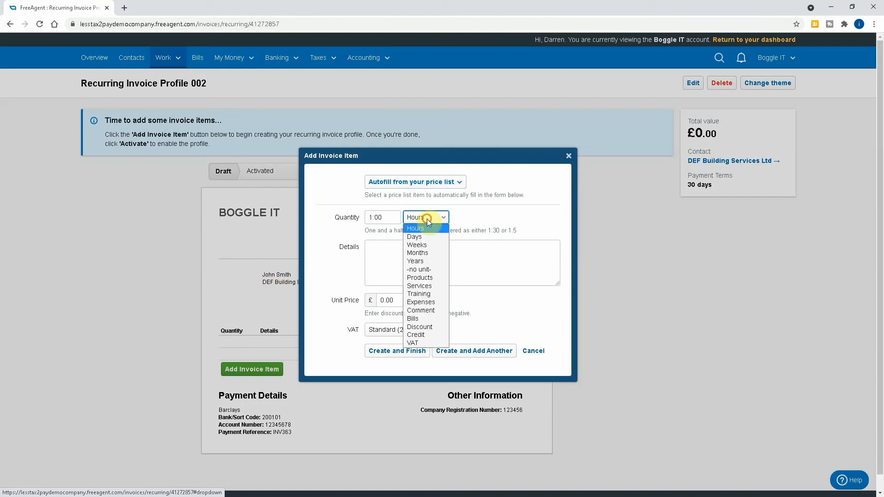
pyautogui.moveTo(424, 285)
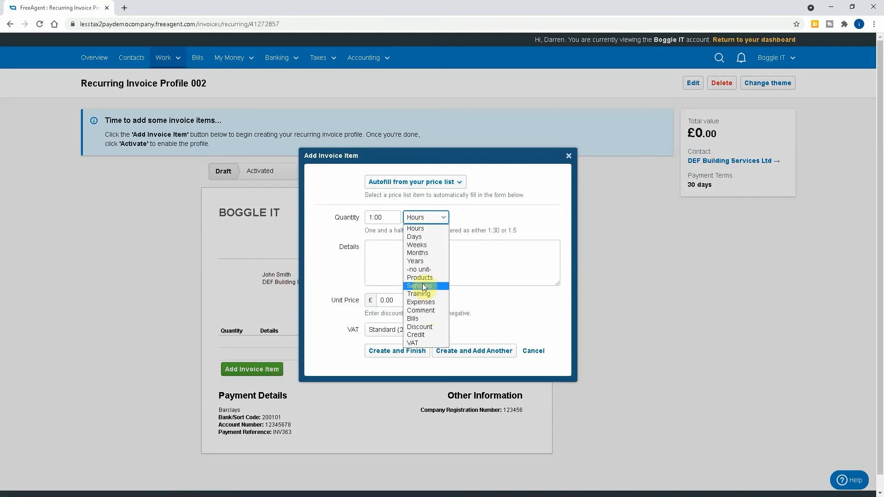
pyautogui.click(419, 285)
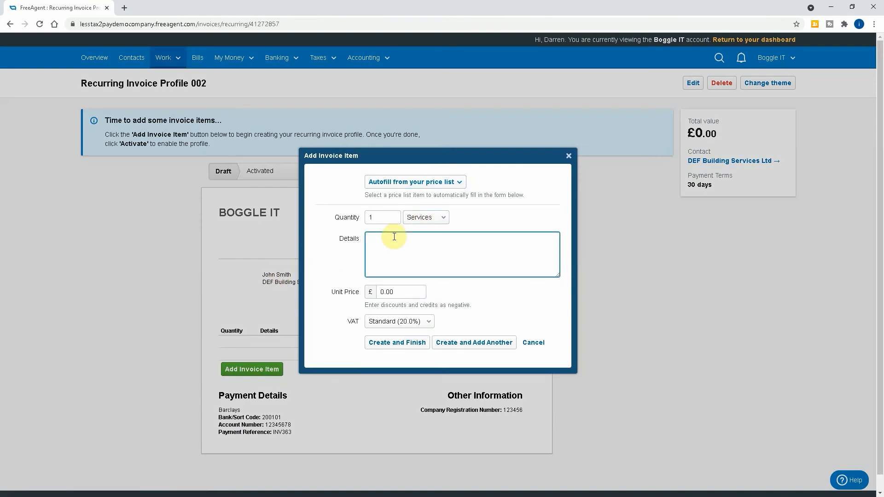
pyautogui.write('mo')
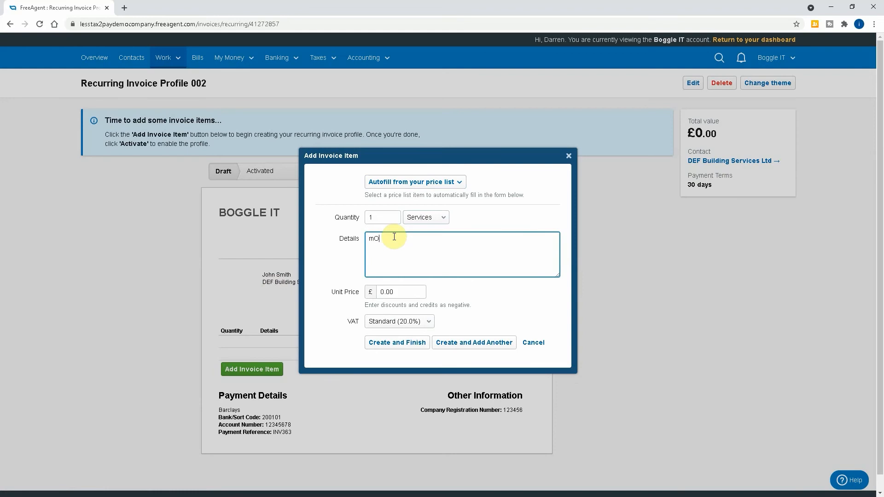
pyautogui.write('Monthly')
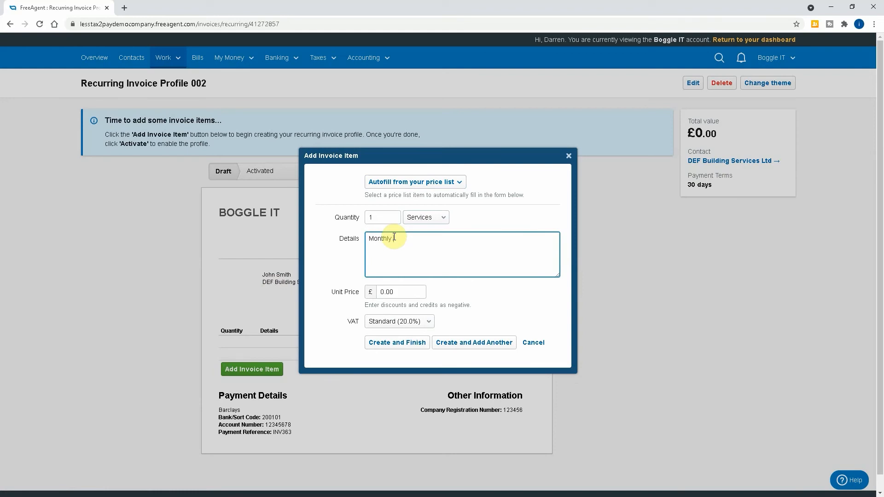
pyautogui.write('Accoutnancy')
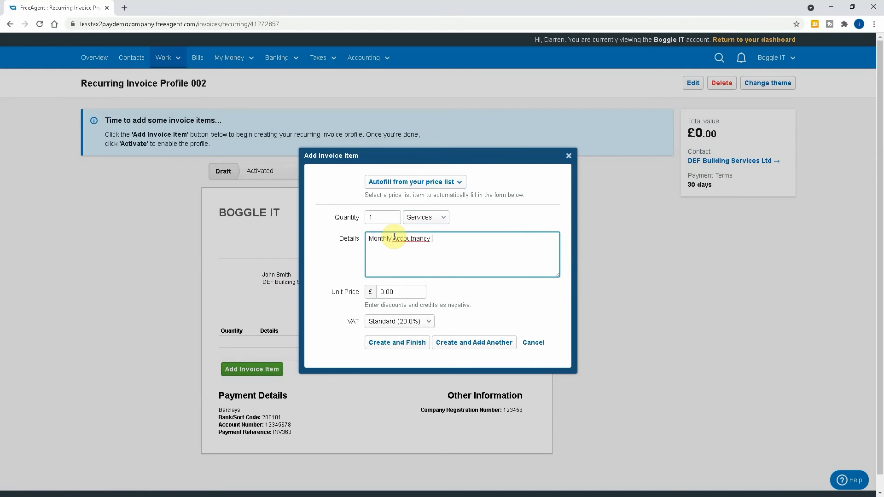
pyautogui.write('Services')
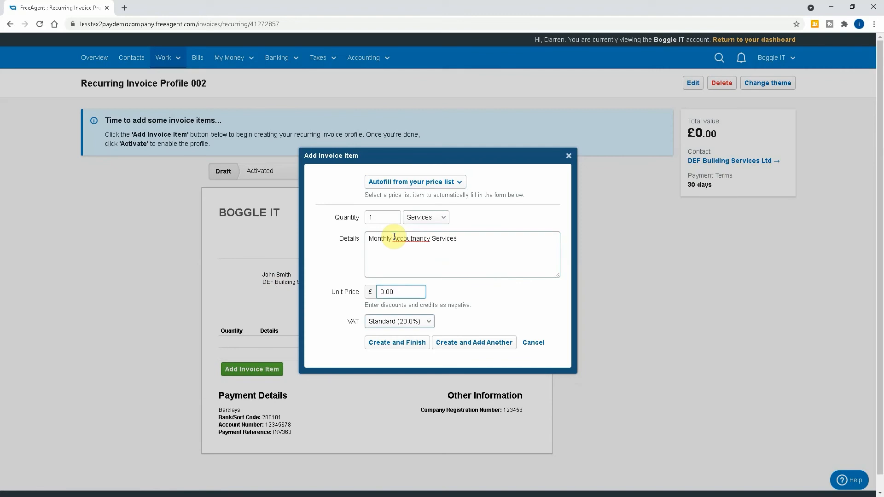
pyautogui.write('100.00')
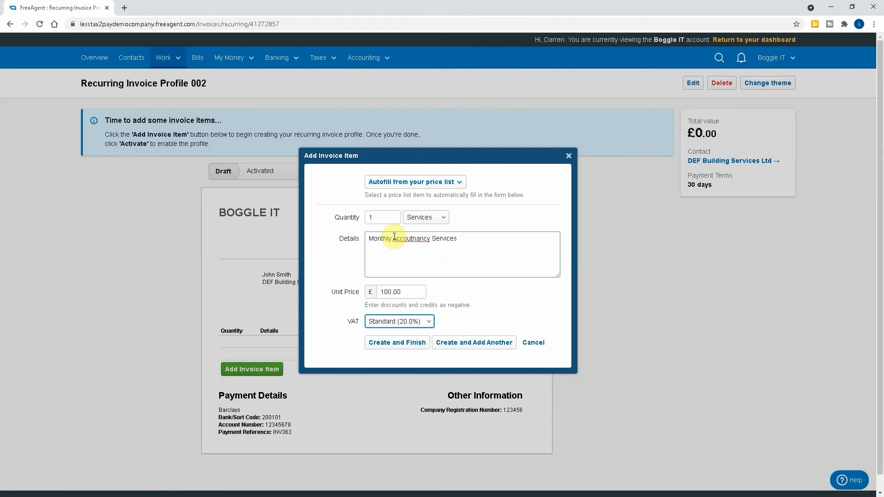
pyautogui.click(397, 342)
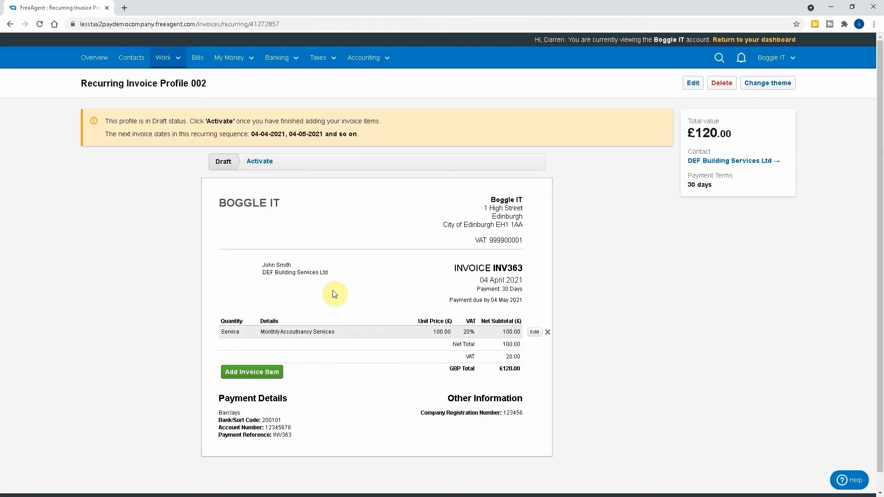
pyautogui.moveTo(502, 394)
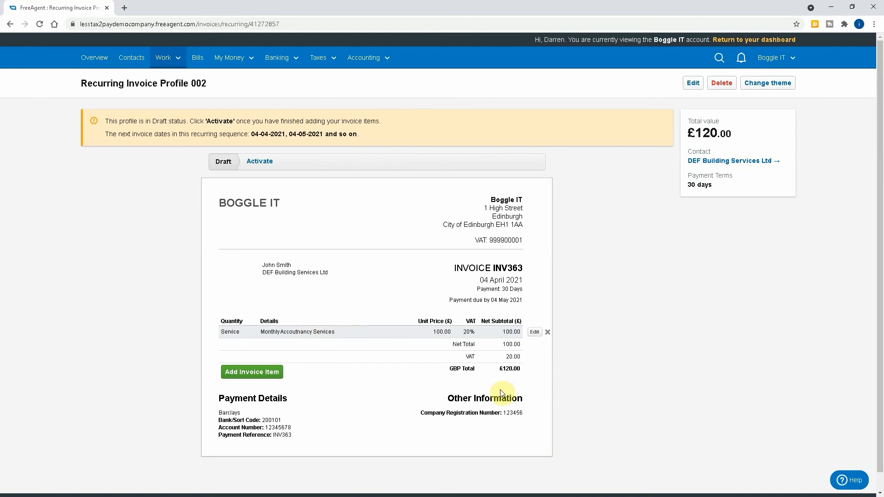
pyautogui.moveTo(319, 343)
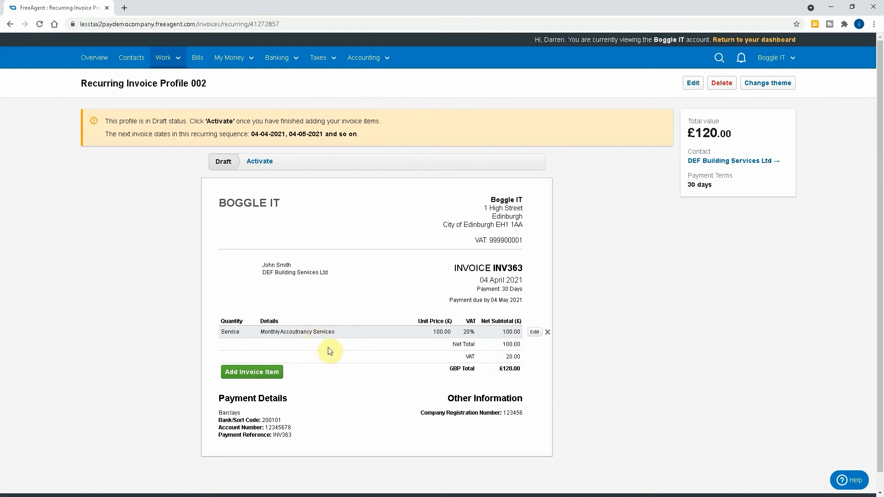
pyautogui.moveTo(344, 349)
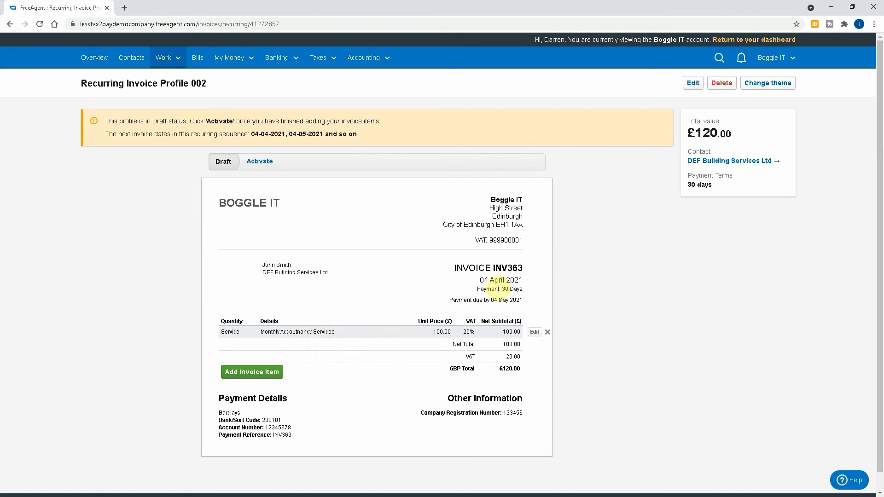
pyautogui.moveTo(307, 320)
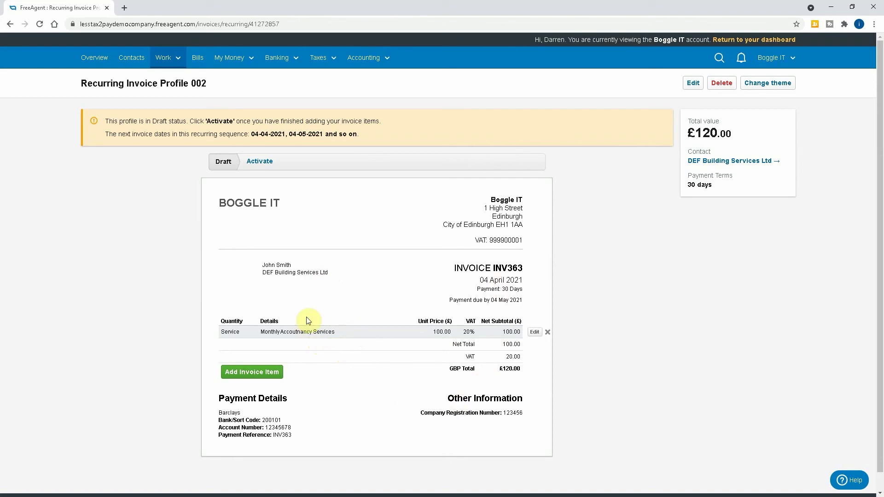
pyautogui.moveTo(249, 375)
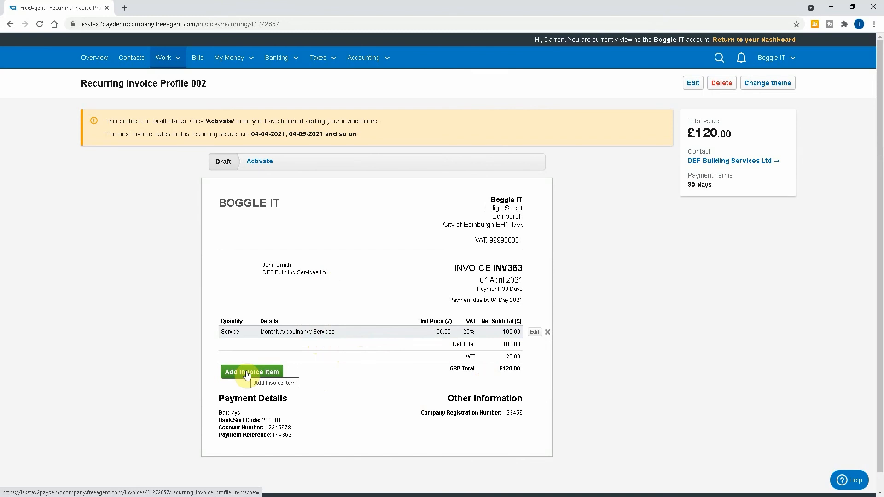
pyautogui.moveTo(272, 163)
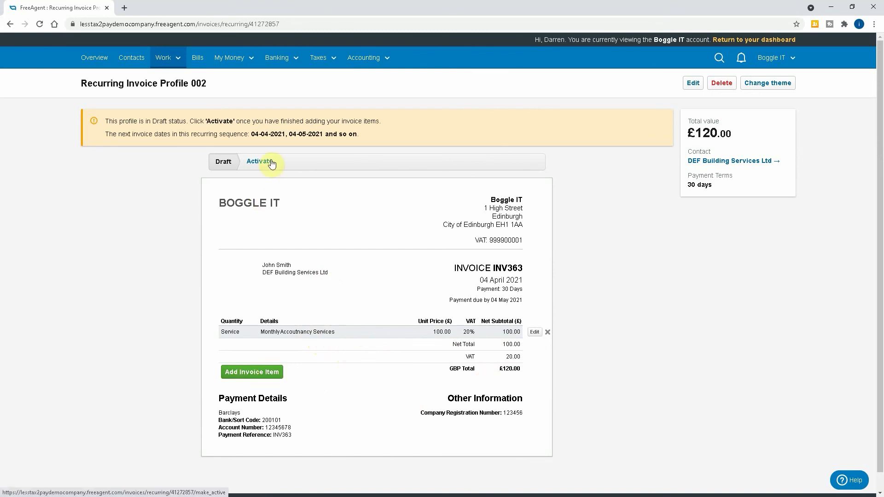
# - Activate Recurring Invoice Profile 002, generating draft invoice INV363 for £120
pyautogui.click(260, 162)
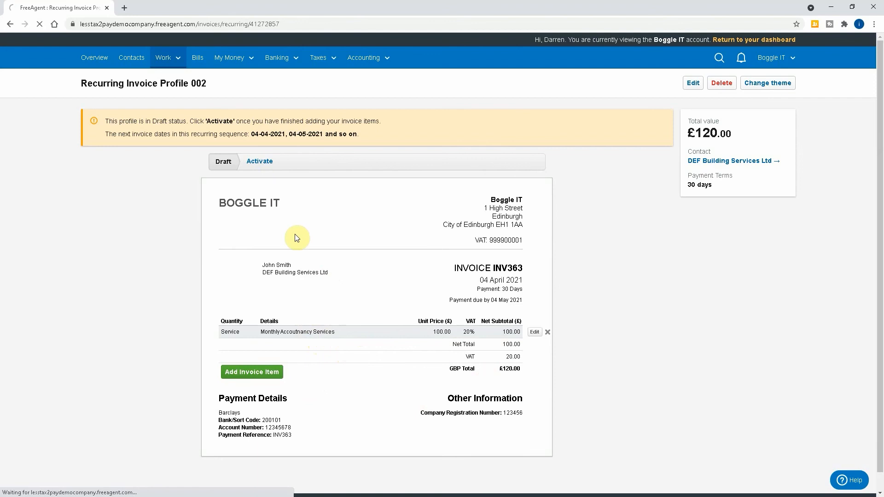
pyautogui.click(259, 161)
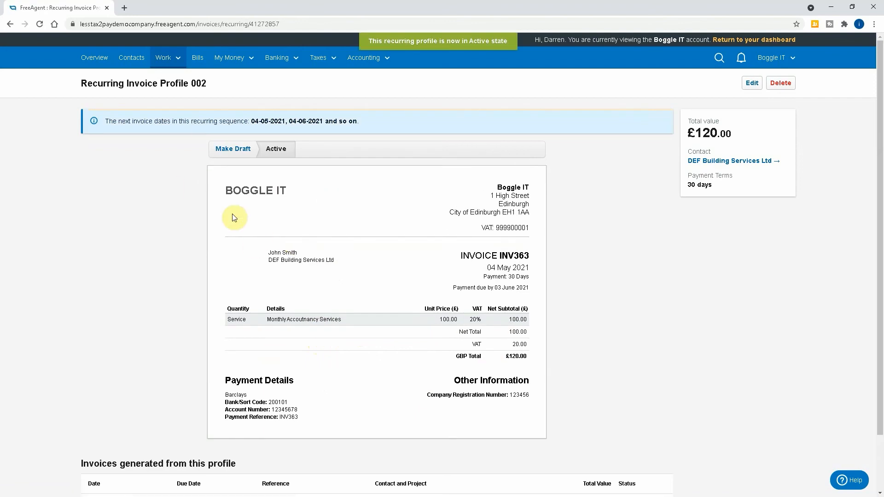
pyautogui.scroll(-3)
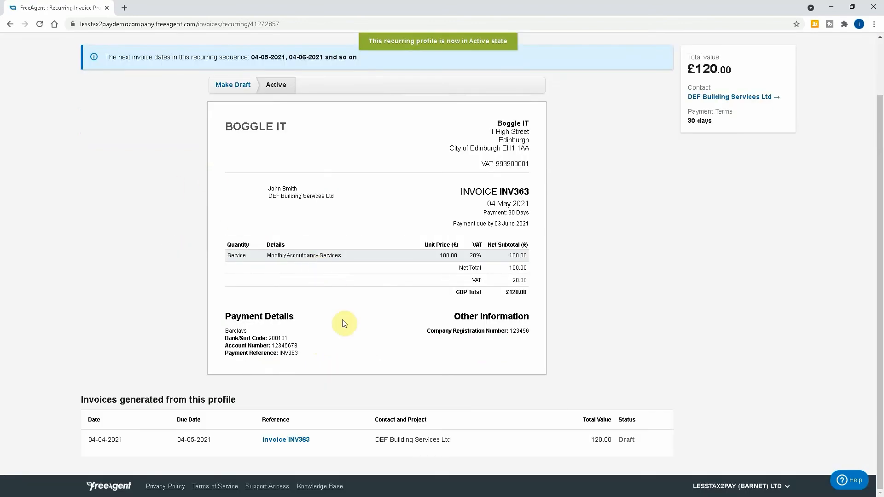
pyautogui.moveTo(340, 336)
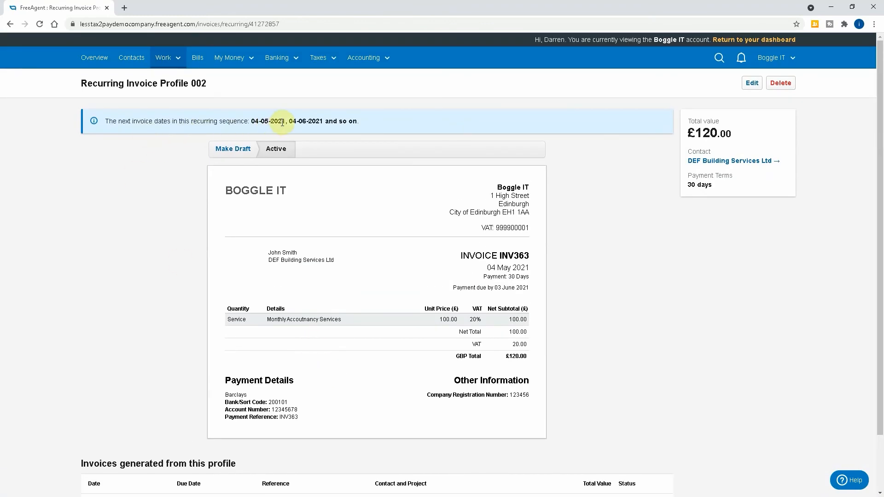
pyautogui.moveTo(420, 208)
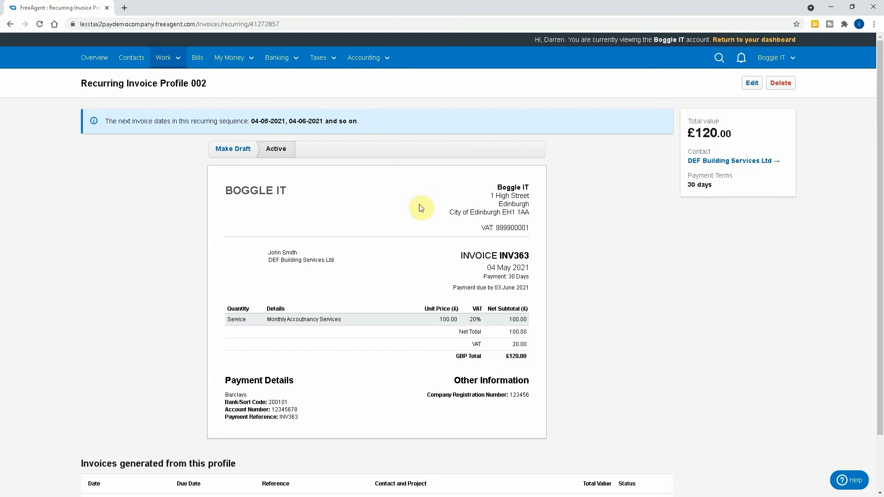
pyautogui.moveTo(454, 278)
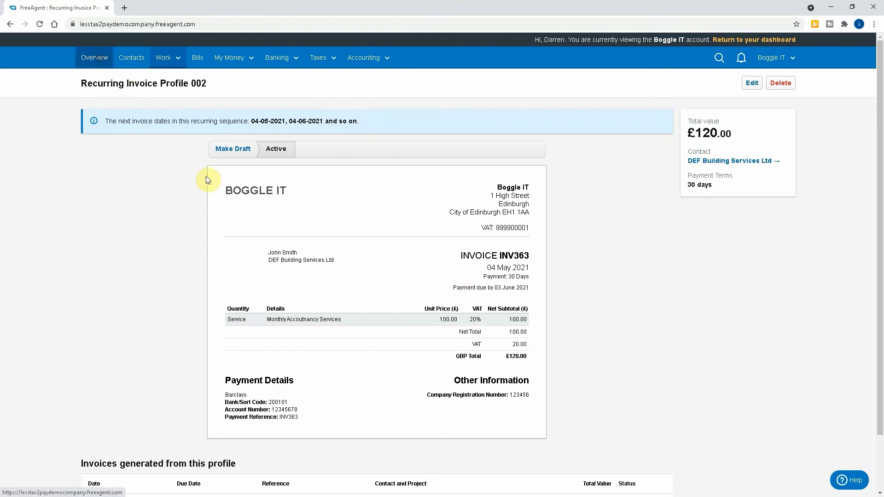
# - From Overview, return to Recurring Invoices and open DEF Building Services profile 002
pyautogui.click(94, 57)
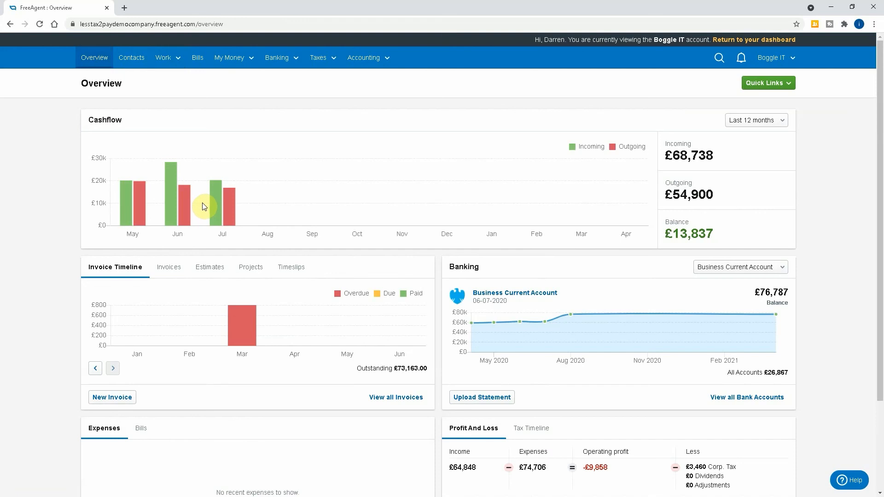
pyautogui.moveTo(170, 67)
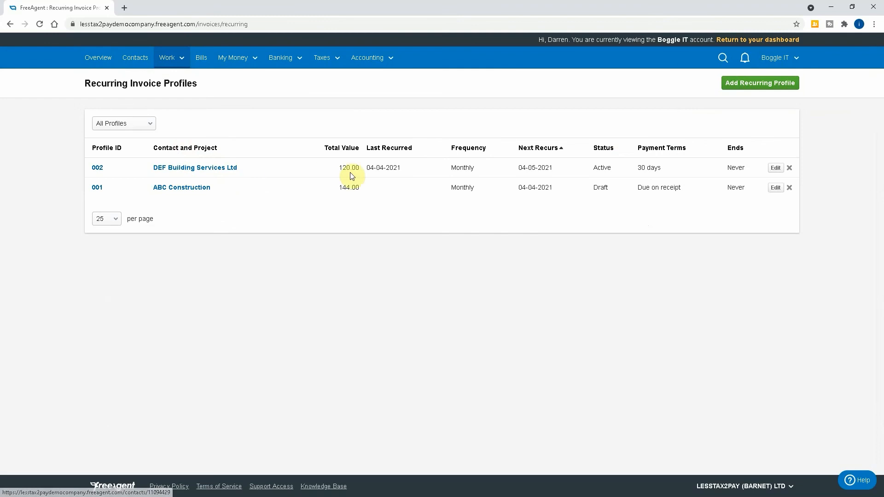
pyautogui.moveTo(390, 177)
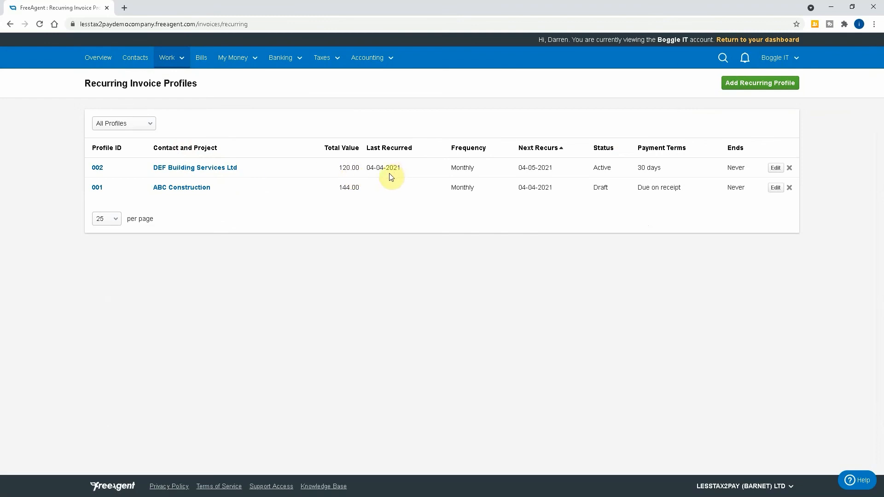
pyautogui.moveTo(539, 170)
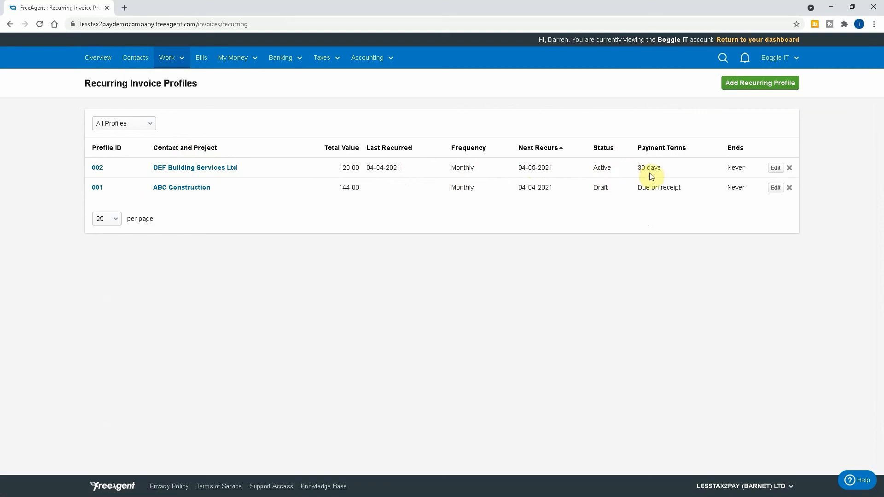
pyautogui.moveTo(713, 169)
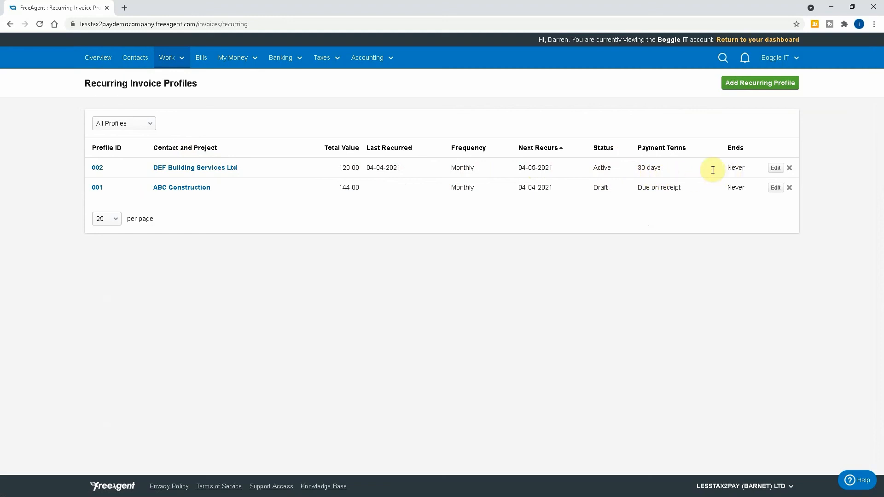
pyautogui.click(195, 168)
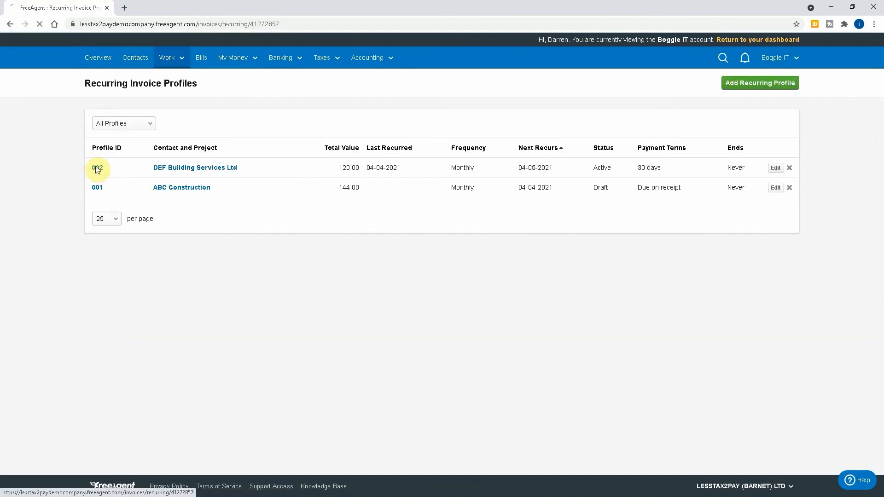
pyautogui.click(97, 167)
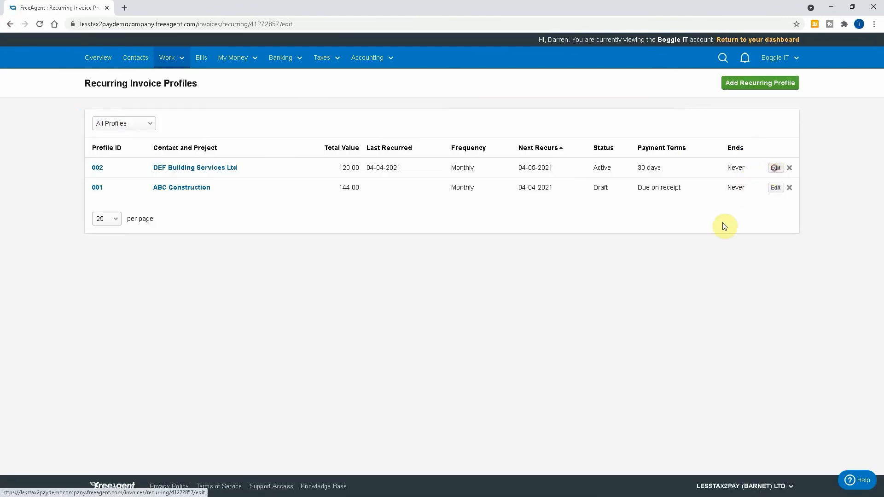
pyautogui.click(775, 168)
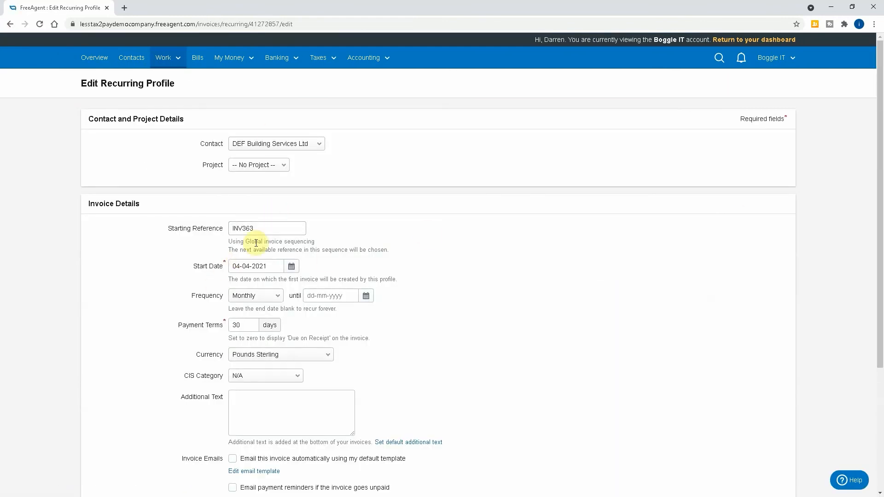
pyautogui.scroll(-3)
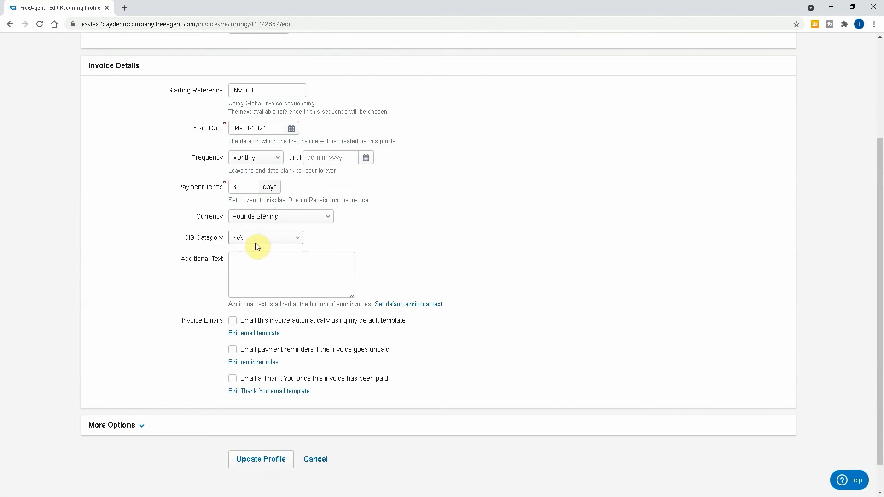
pyautogui.scroll(3)
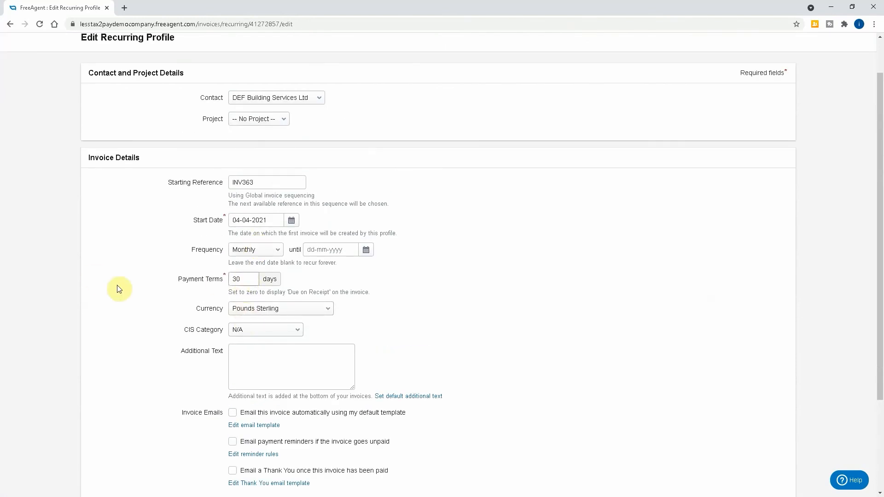
pyautogui.scroll(-3)
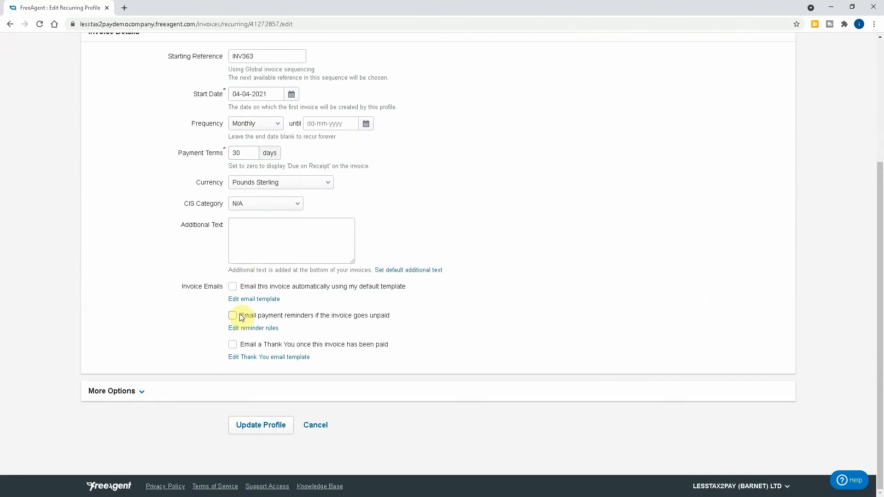
pyautogui.click(232, 286)
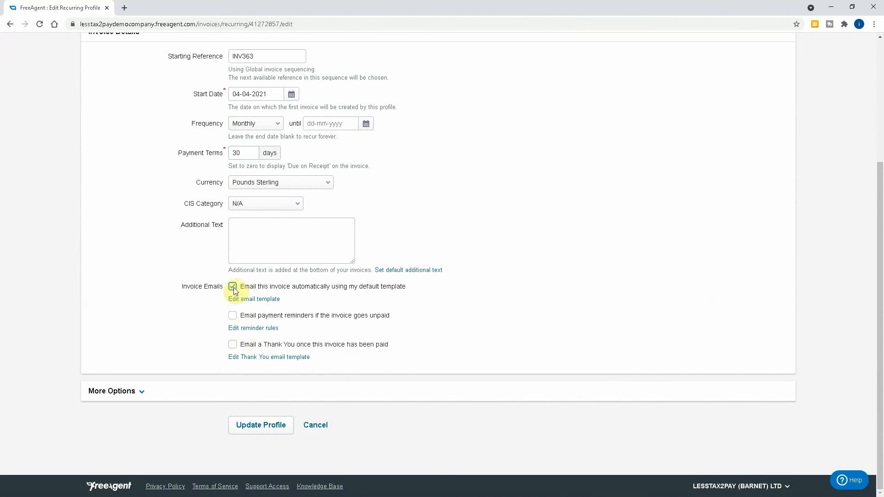
pyautogui.click(232, 287)
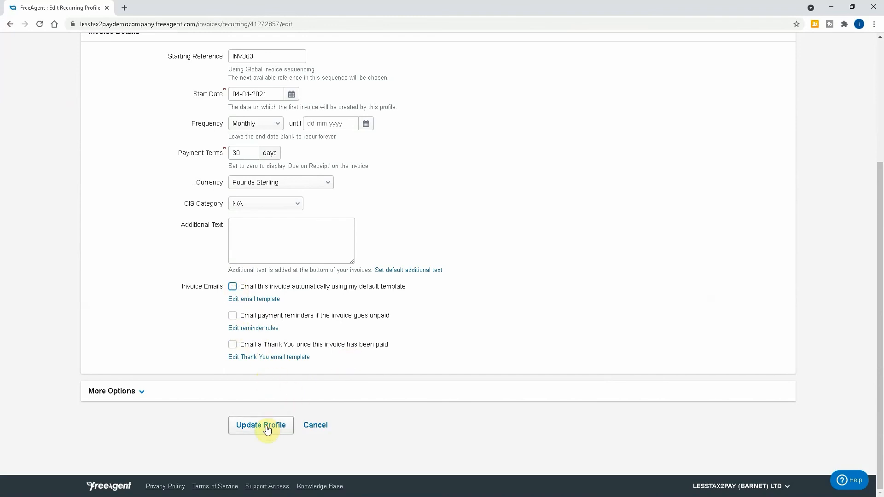
pyautogui.click(261, 425)
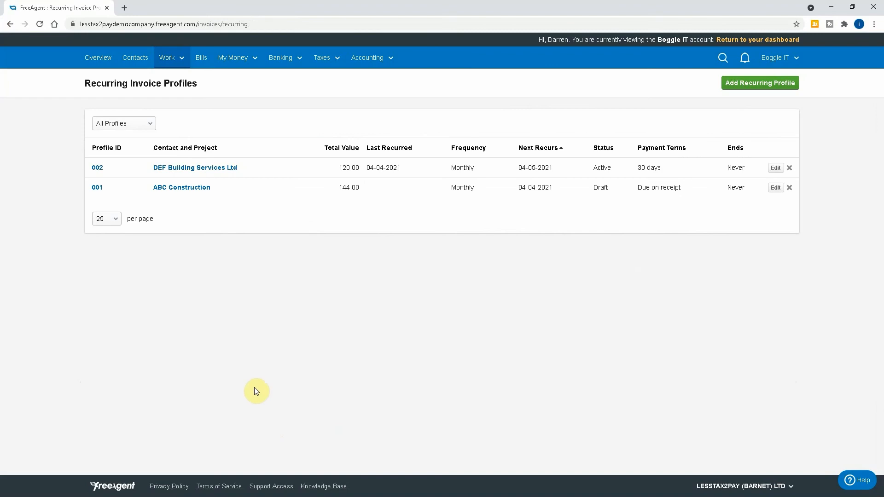
pyautogui.moveTo(296, 166)
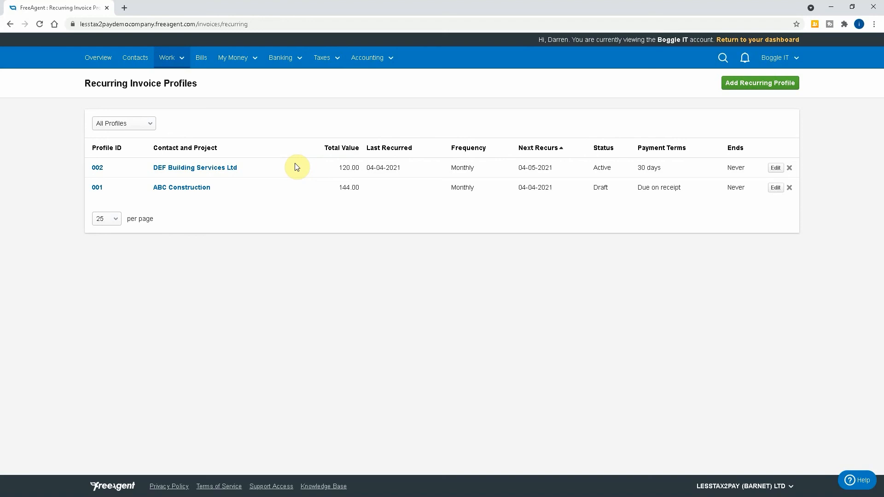
pyautogui.moveTo(291, 231)
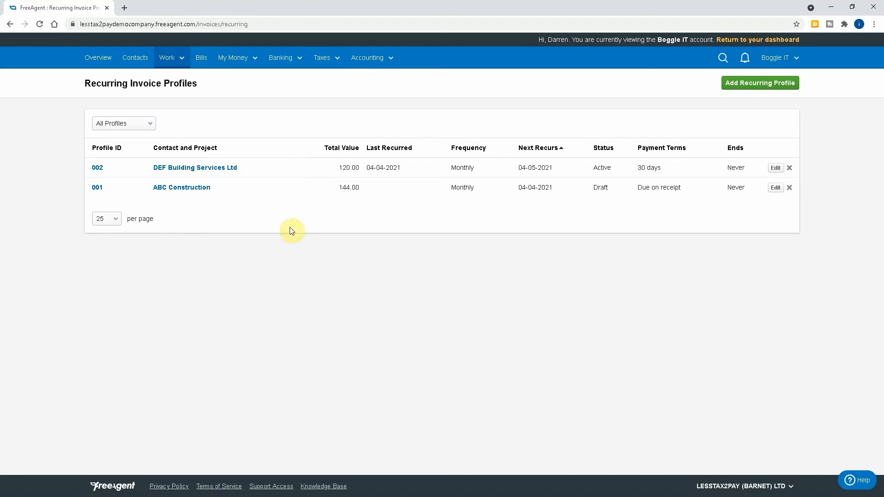
pyautogui.moveTo(273, 253)
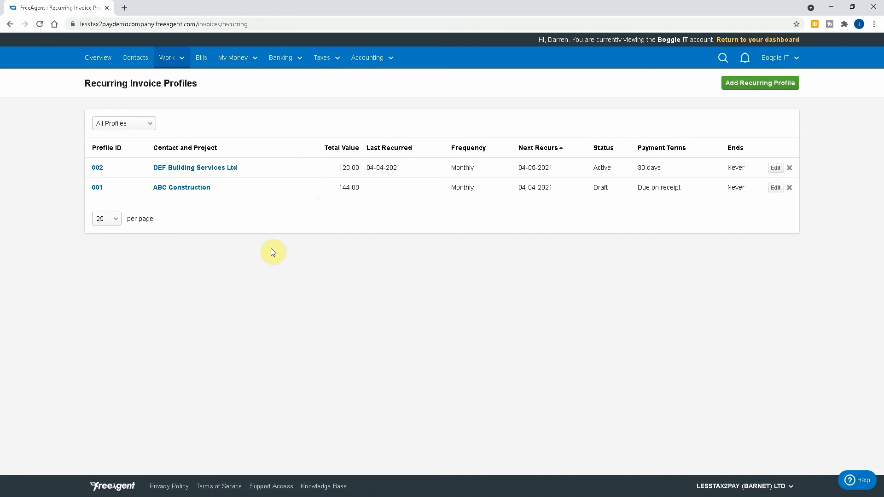
pyautogui.moveTo(266, 271)
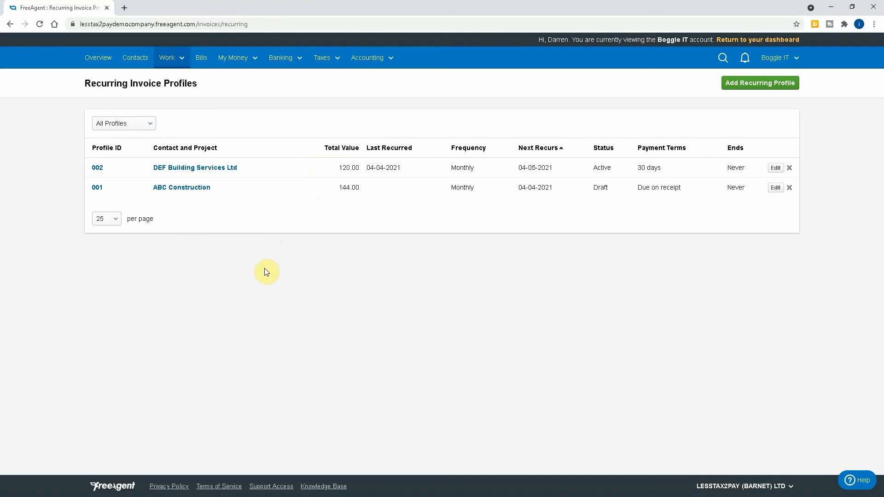
pyautogui.moveTo(255, 278)
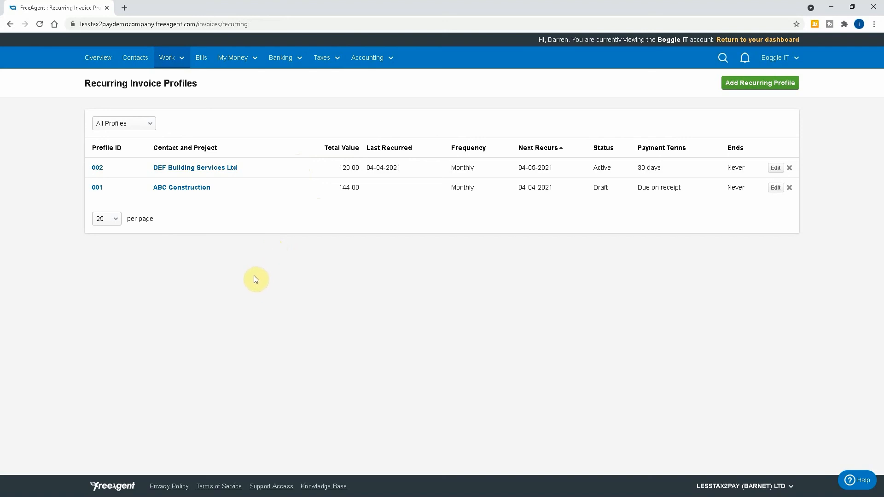